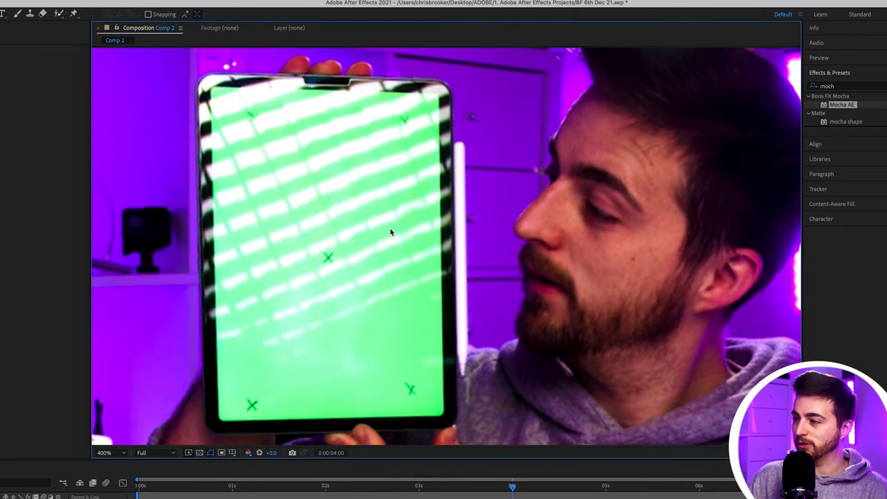
- Set the viewer magnification back to Fit to show the whole tablet
left_click(104, 453)
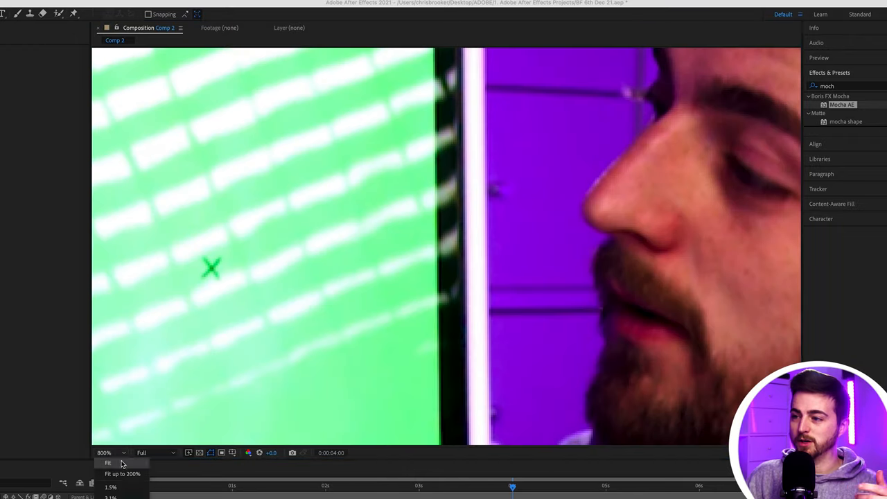
left_click(108, 463)
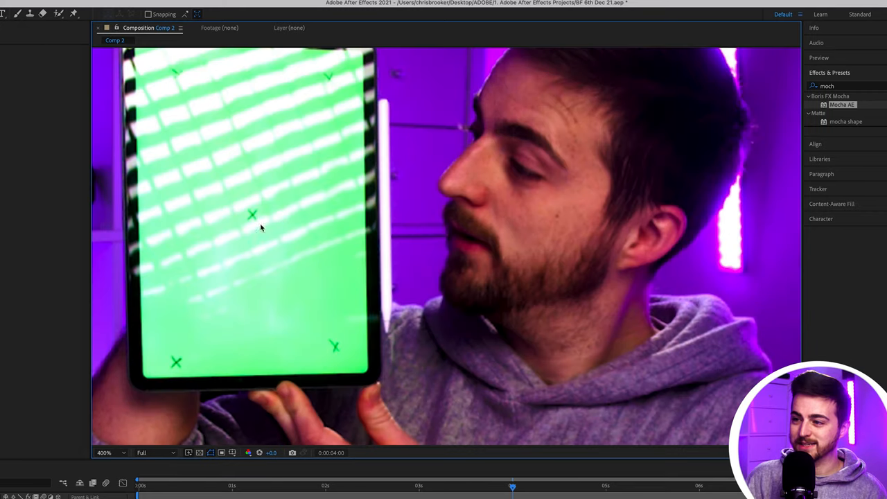
mouse_move(272, 224)
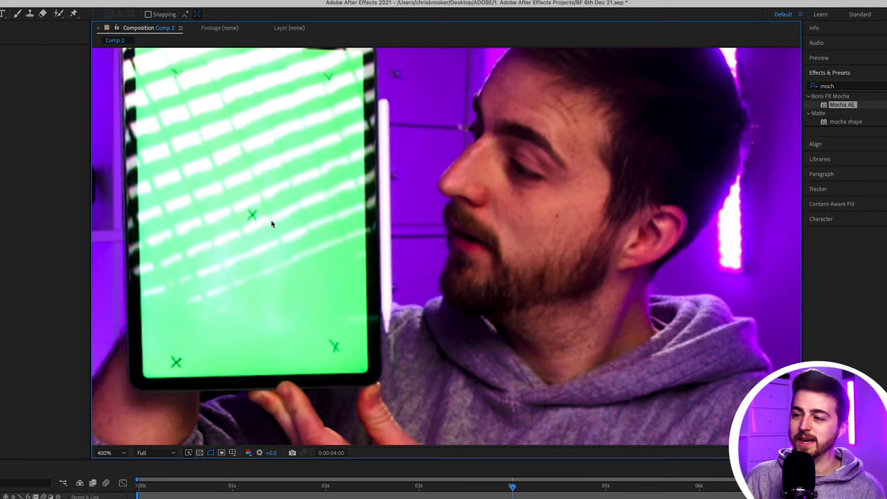
mouse_move(166, 73)
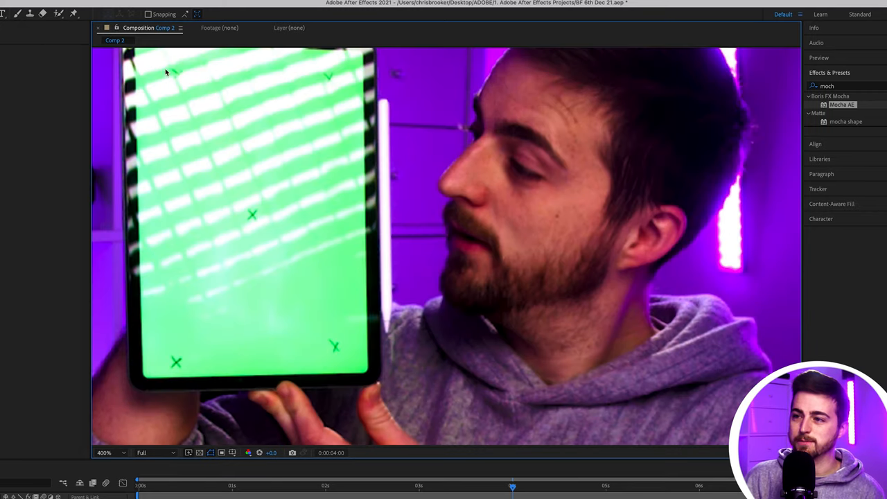
mouse_move(330, 83)
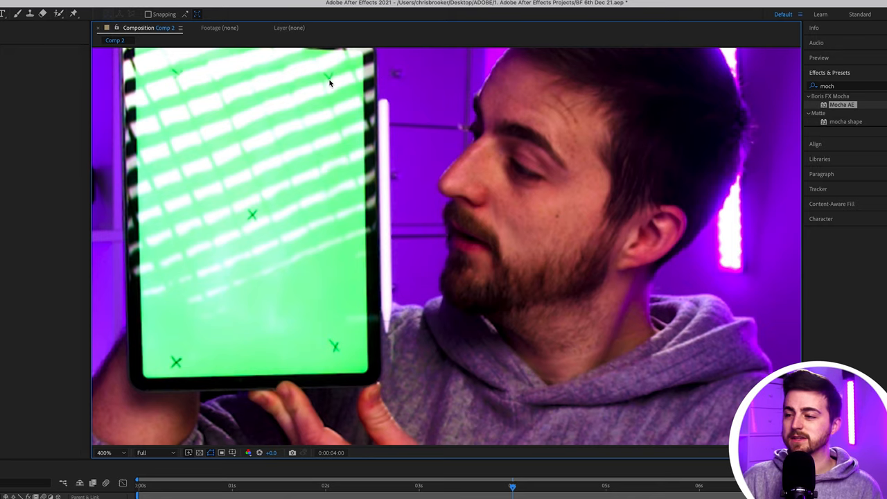
mouse_move(496, 496)
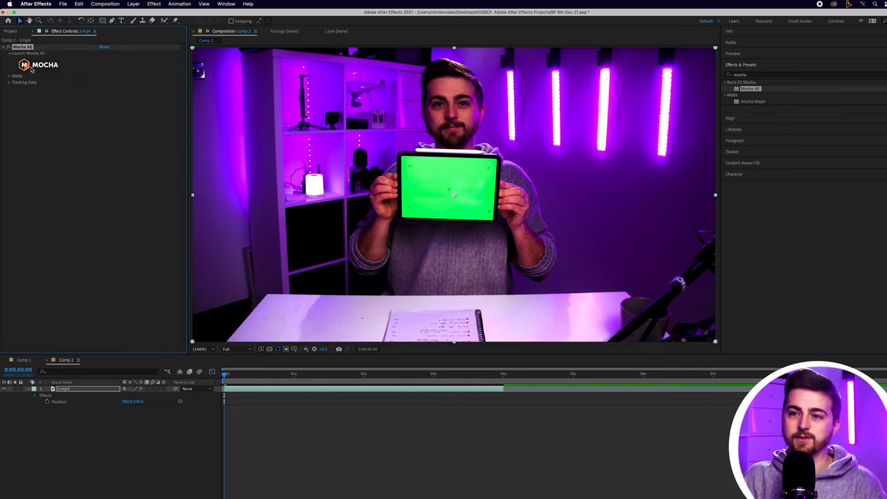
- Launch Mocha AE on the tablet footage and pick the X-Spline shape tool
left_click(44, 64)
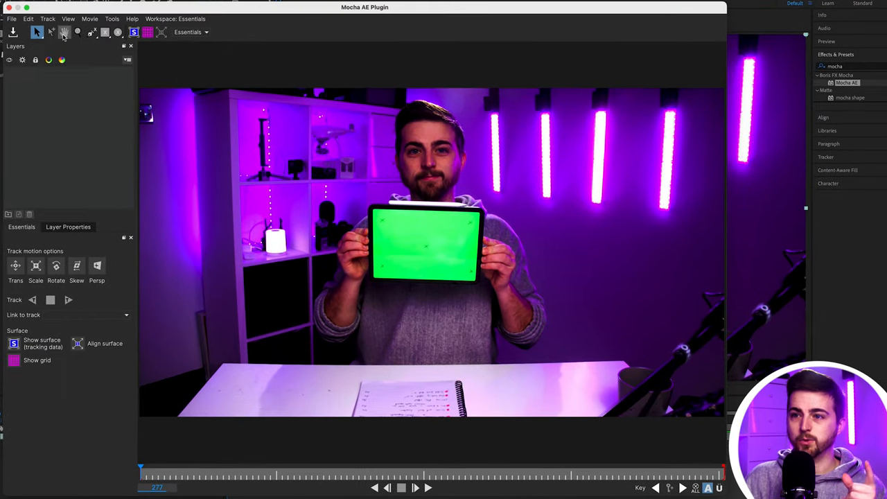
left_click(92, 32)
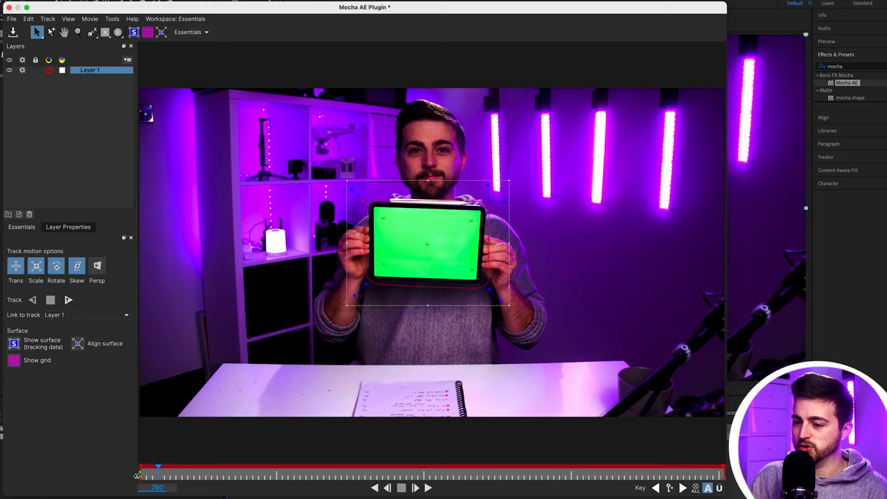
- Go to the first frame and adjust the tracking spline around the iPad
left_click_drag(158, 466, 141, 466)
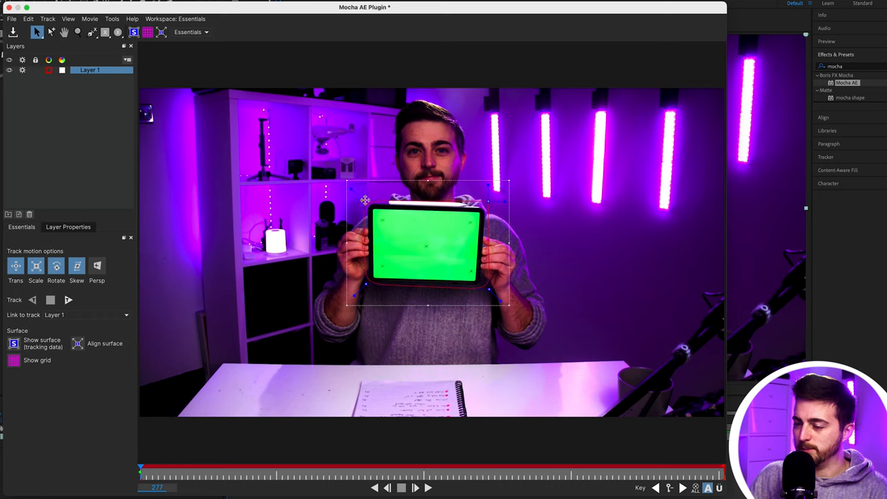
left_click_drag(366, 201, 364, 286)
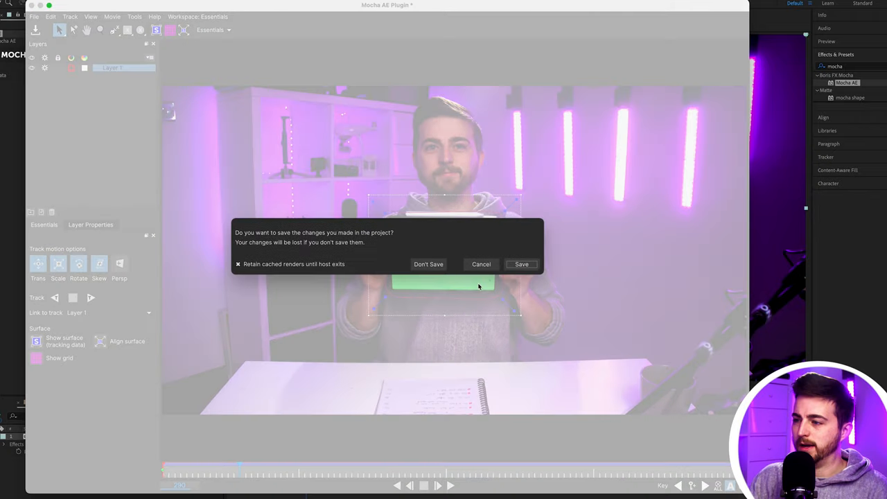
- Save Mocha changes, create track data from Layer 1, and expand the corner keyframes
left_click(428, 264)
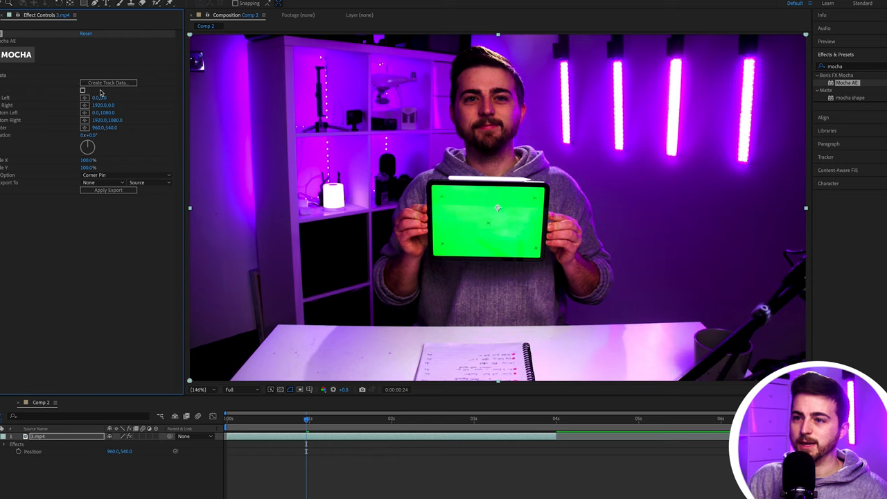
left_click(108, 82)
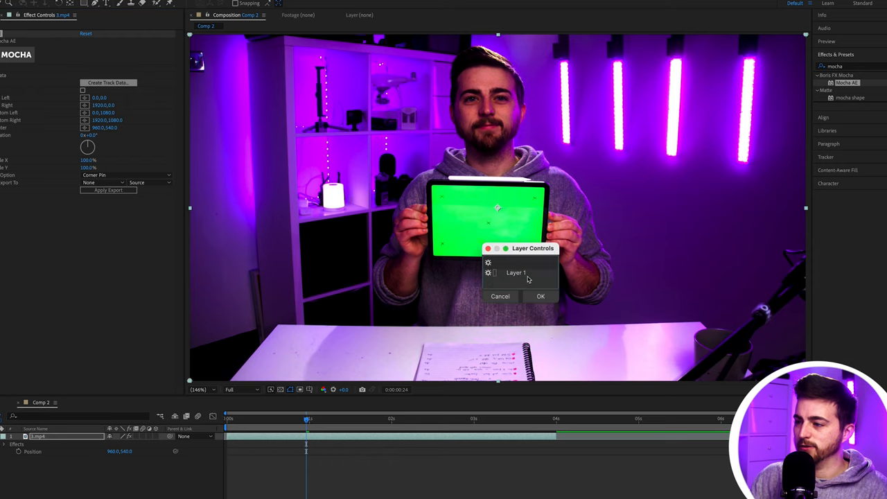
left_click(540, 296)
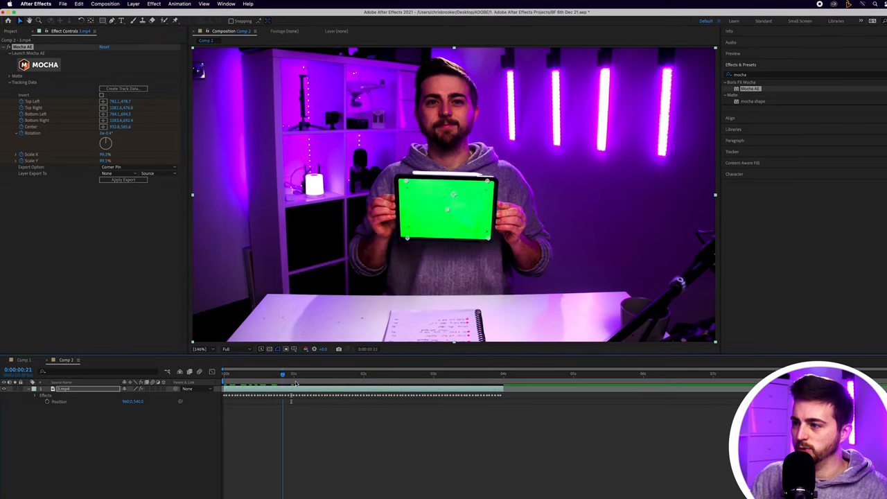
left_click(496, 373)
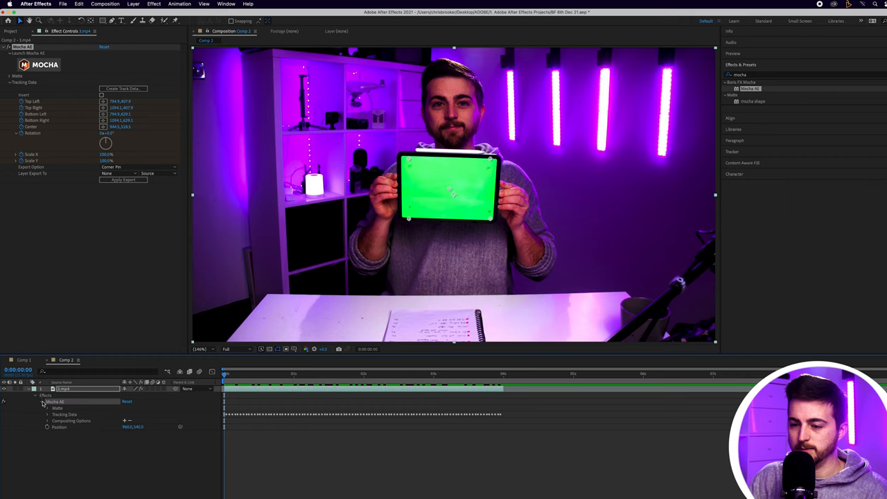
left_click(47, 414)
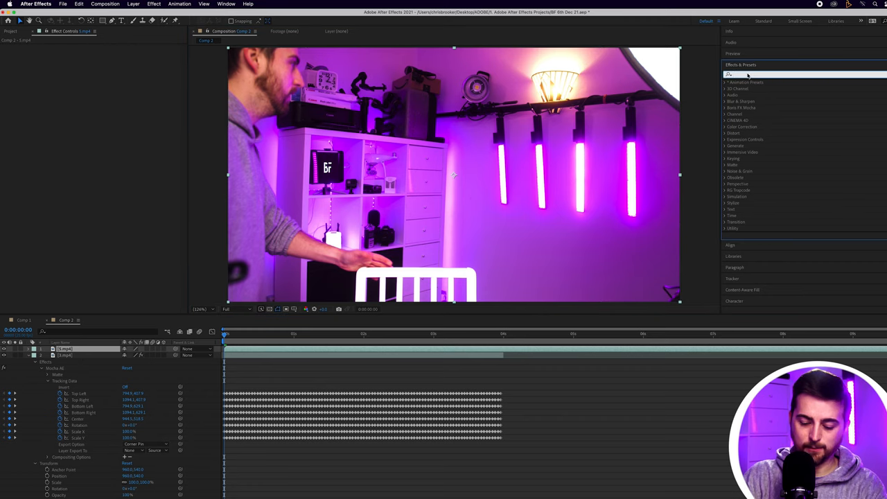
- Apply Corner Pin to 5.mp4 and expand its corner properties
type("core")
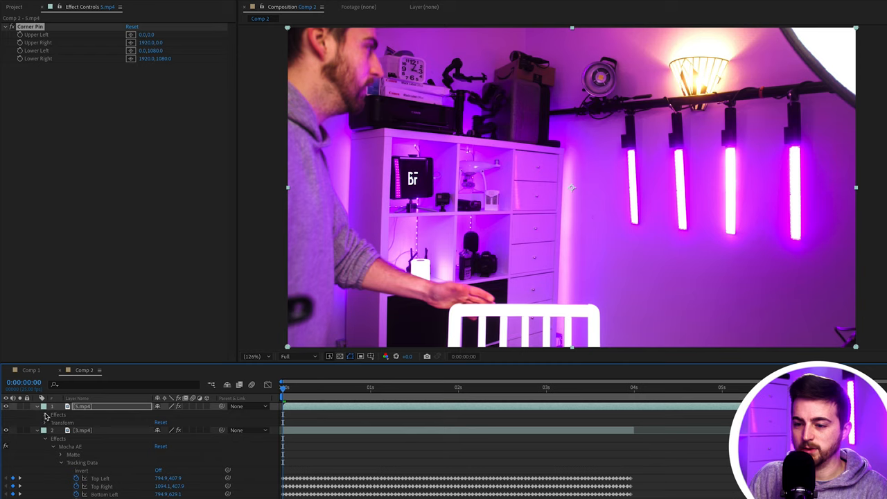
left_click(54, 422)
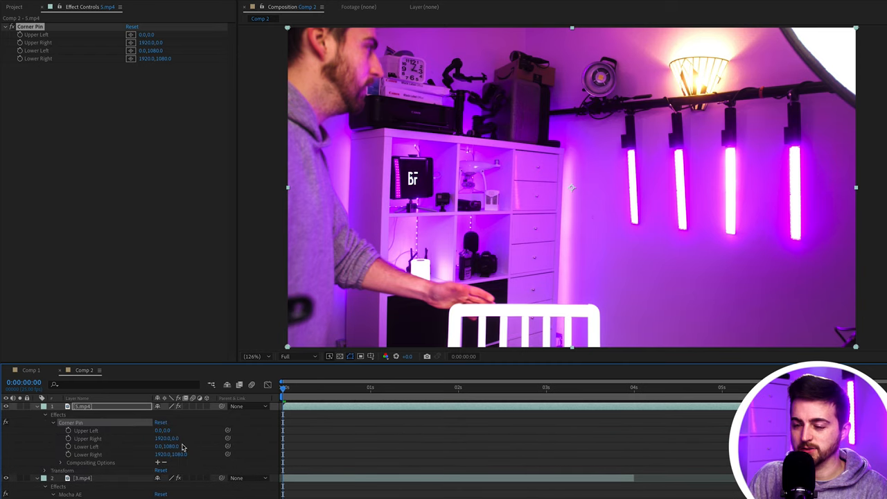
left_click(86, 431)
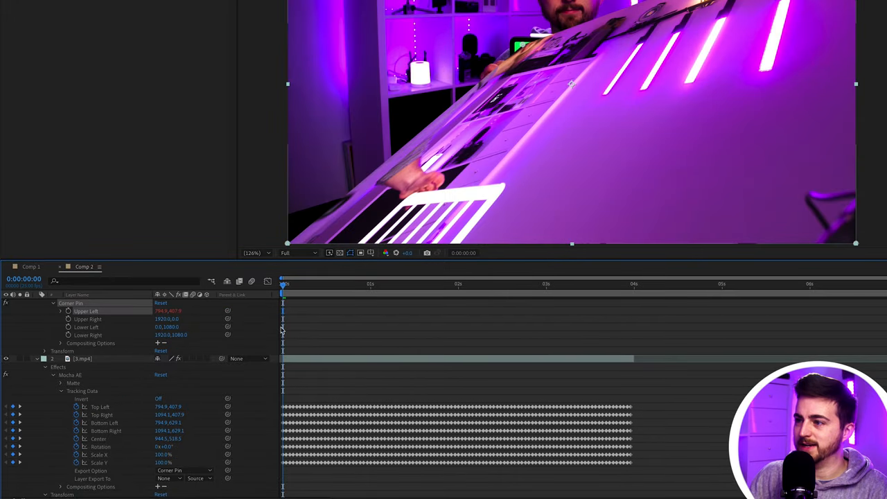
mouse_move(508, 62)
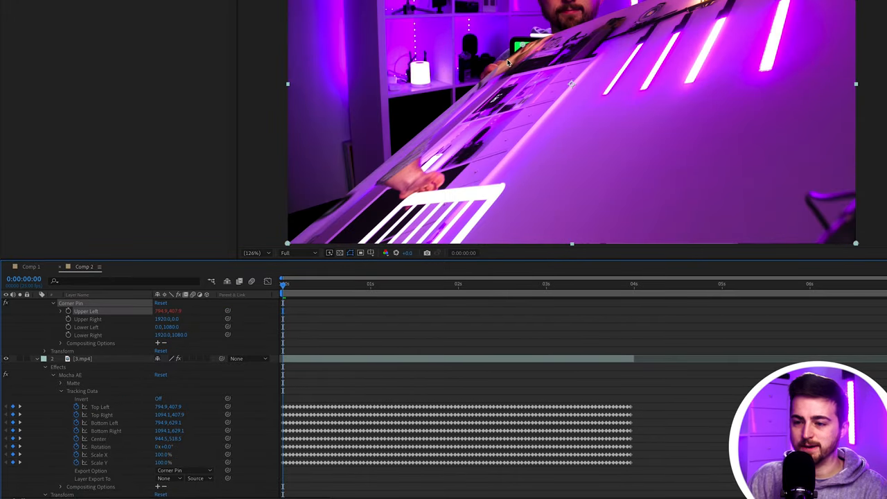
left_click(86, 319)
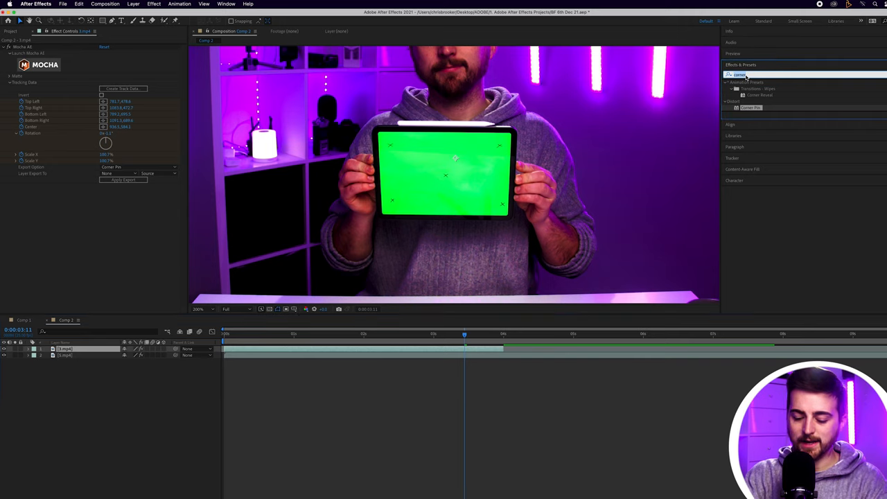
- Search Effects & Presets for Keylight
type("keylig")
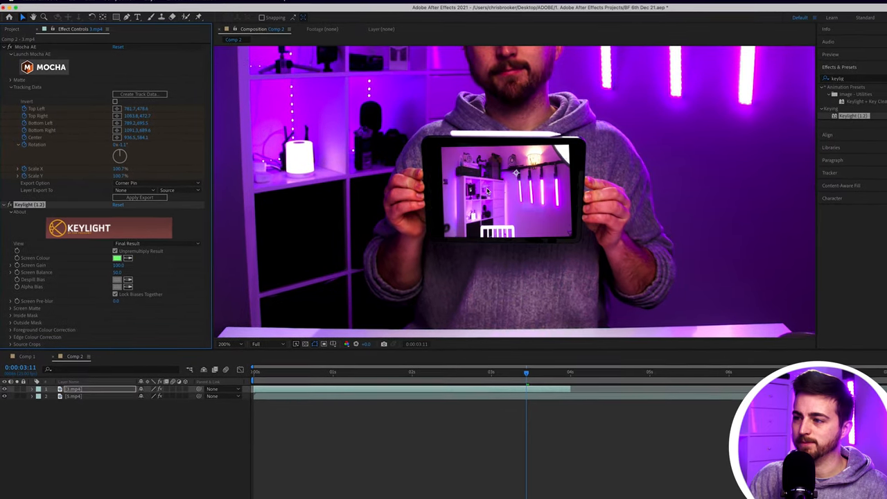
- Switch Keylight View to Status and expand the Screen Matte settings
left_click(166, 257)
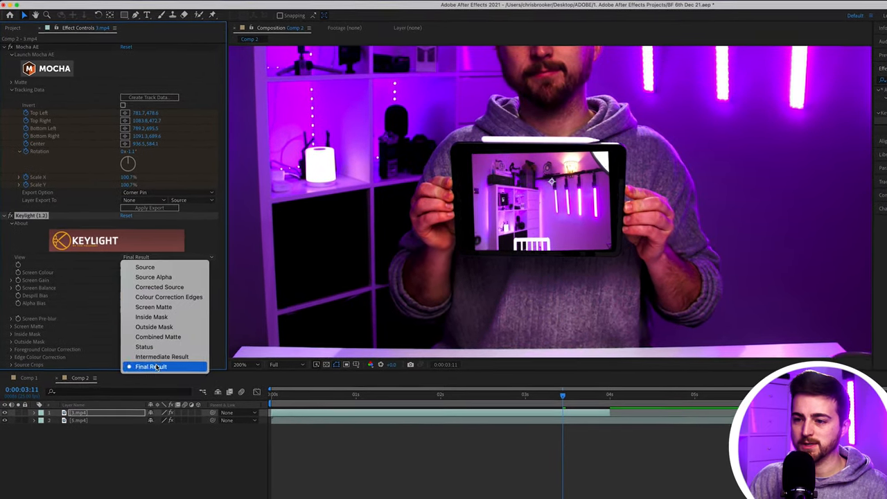
left_click(144, 346)
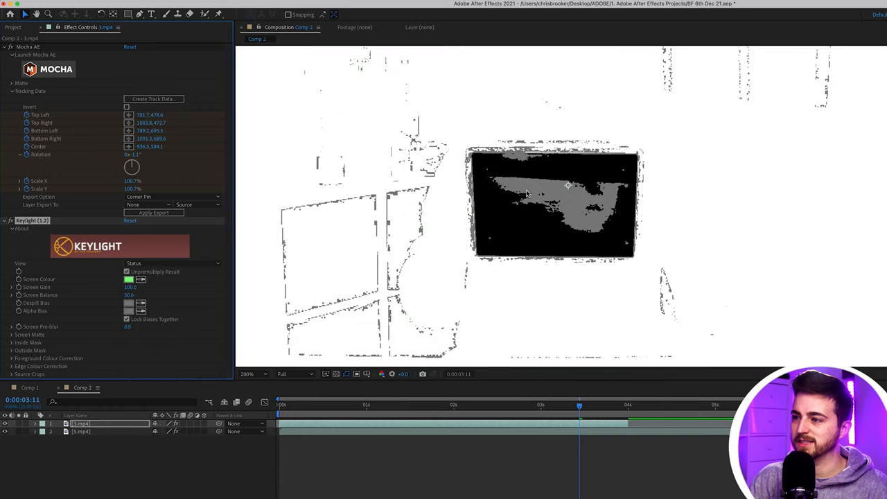
mouse_move(372, 272)
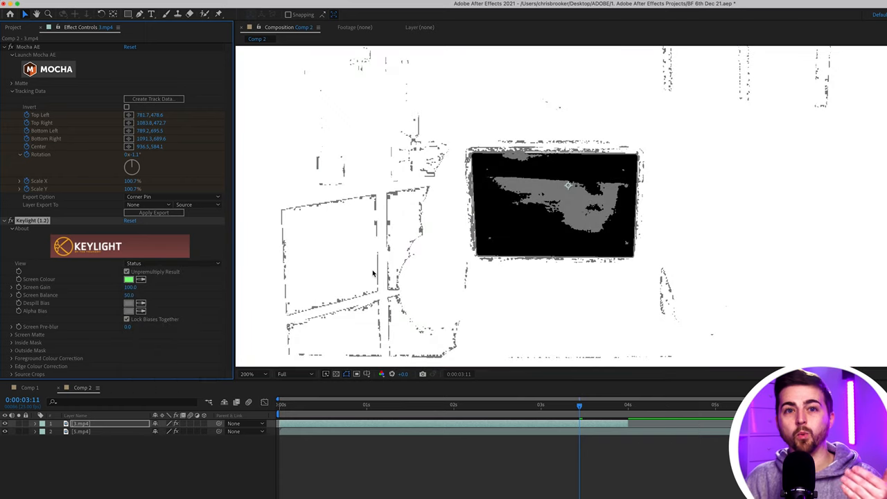
mouse_move(381, 247)
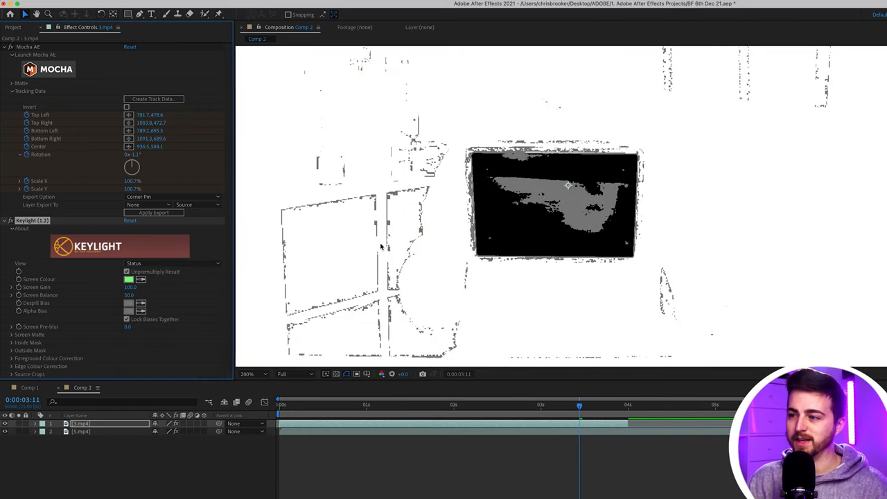
mouse_move(539, 236)
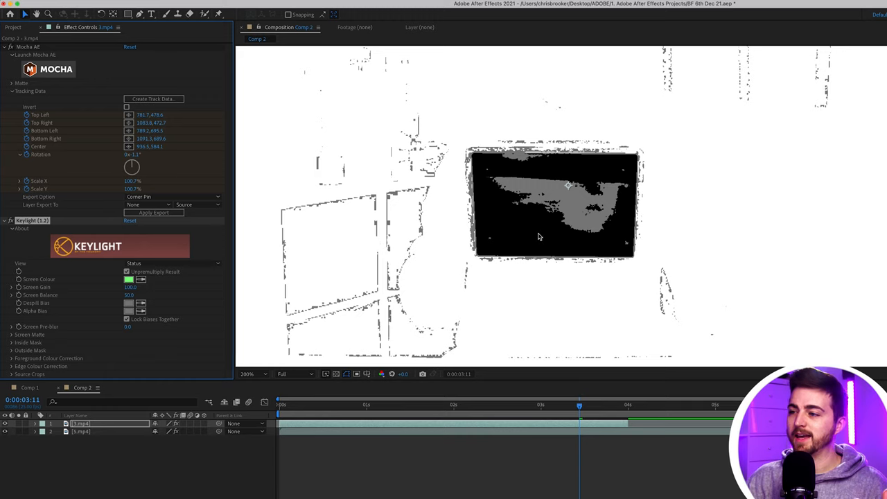
mouse_move(557, 194)
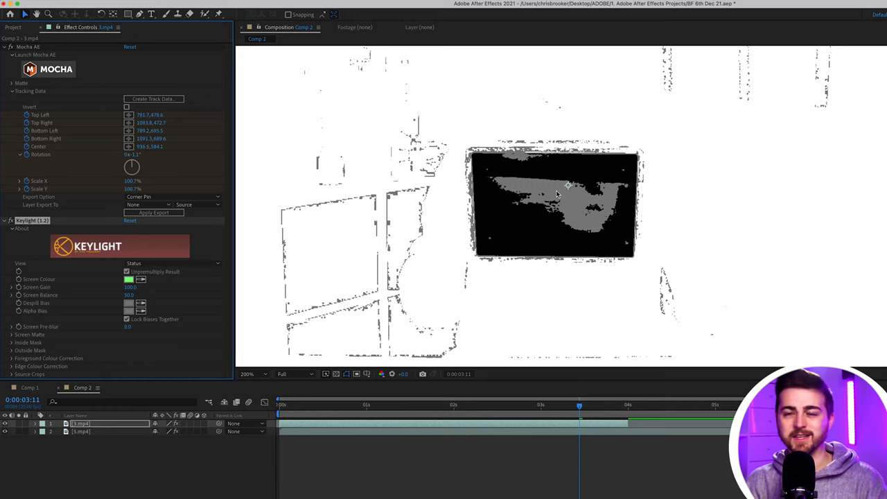
mouse_move(535, 203)
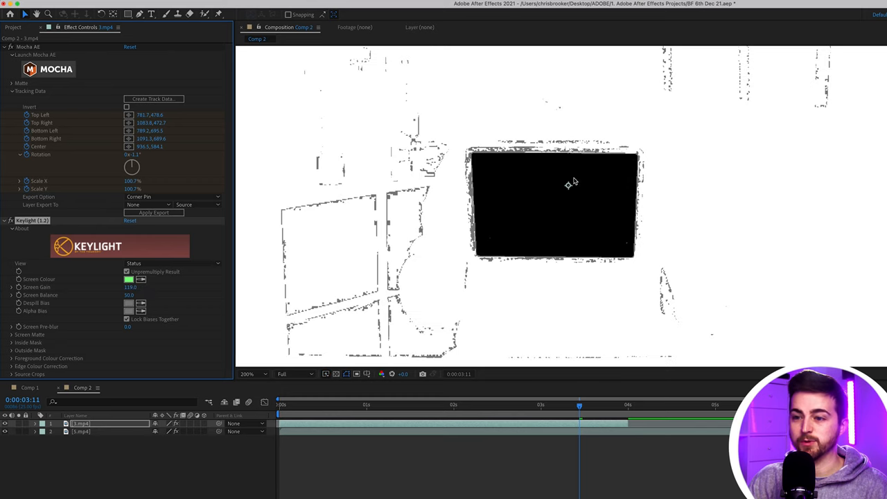
left_click(248, 373)
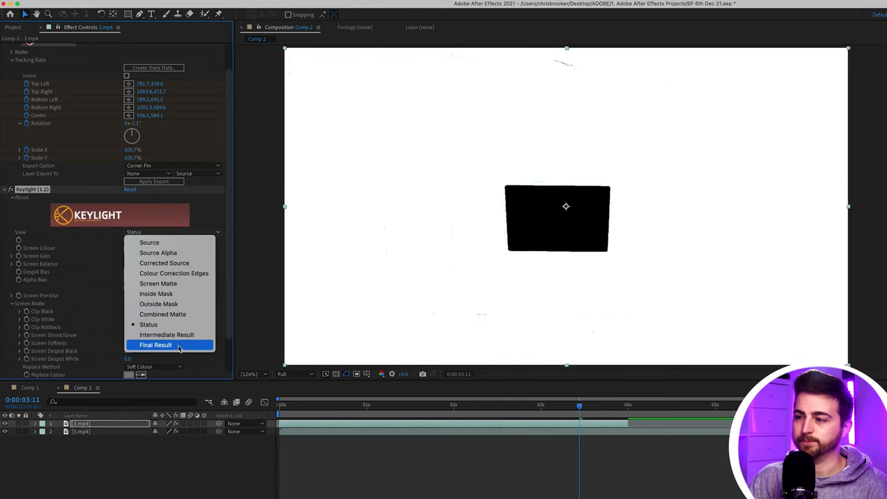
- Return Keylight View to Final Result and scale 5.mp4 up to 125%
left_click(155, 346)
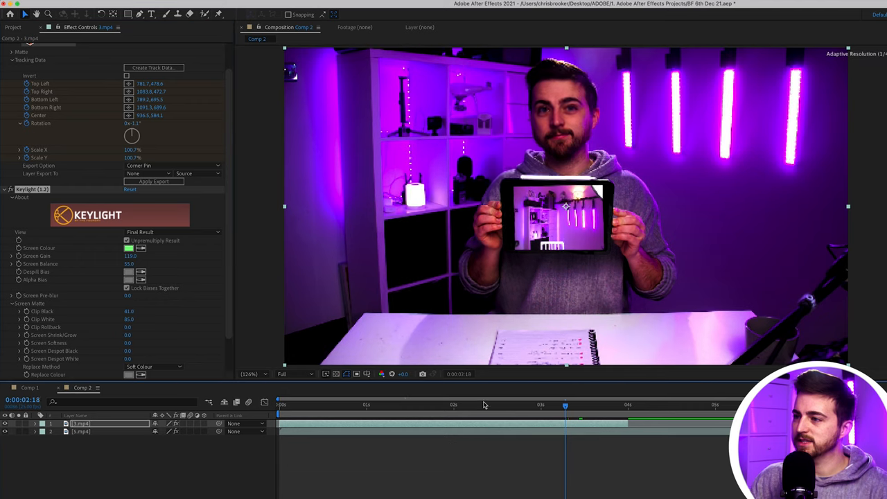
left_click(283, 404)
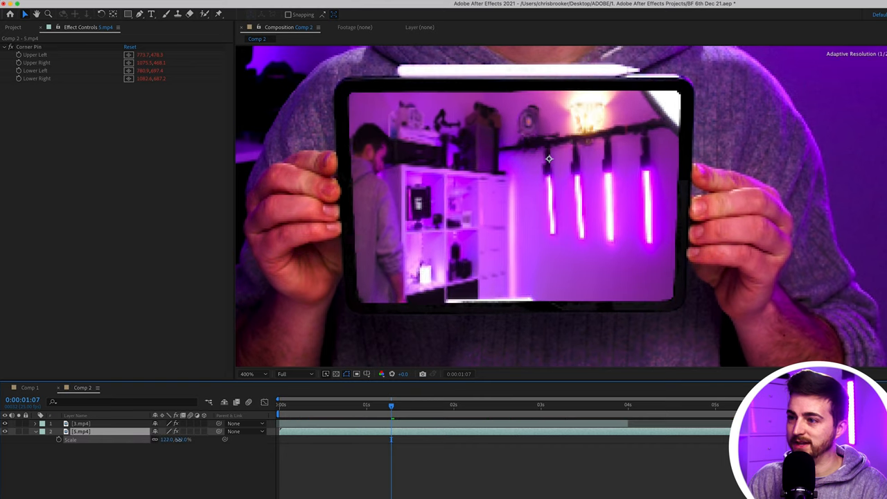
left_click_drag(170, 438, 176, 438)
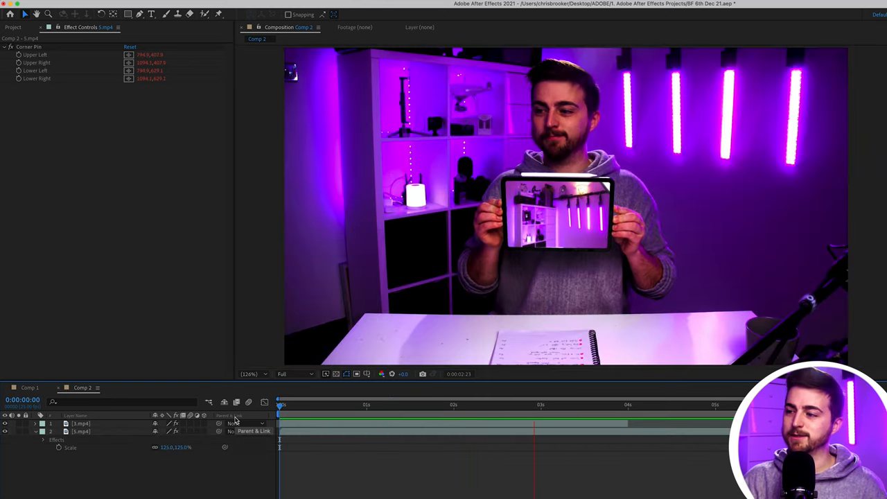
left_click(610, 404)
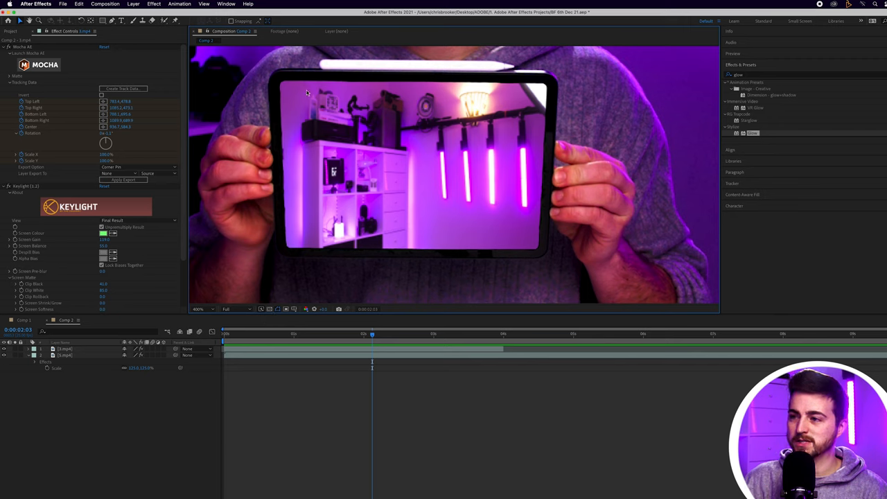
mouse_move(85, 358)
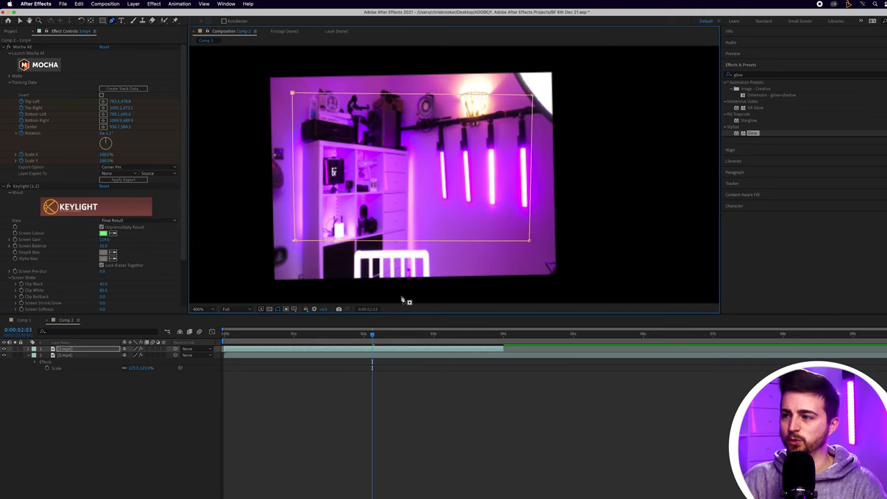
mouse_move(216, 142)
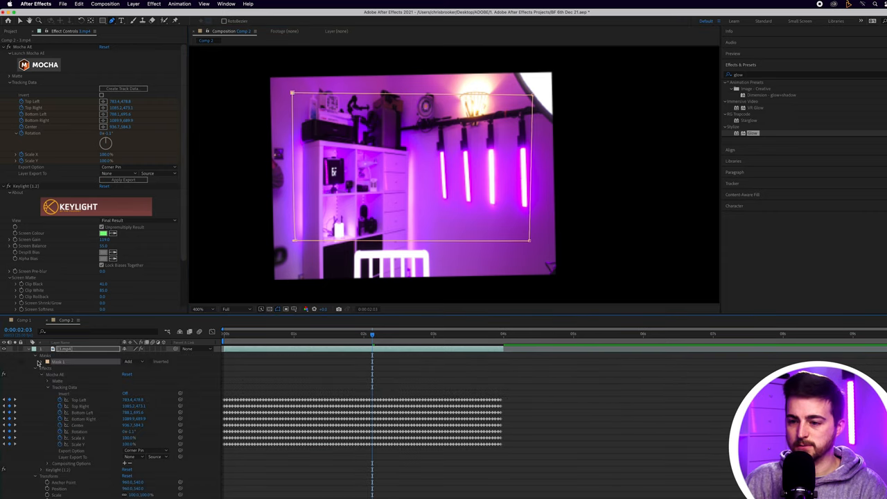
- Invert Mask 1 and scrub to earlier frames to check the result
left_click(41, 361)
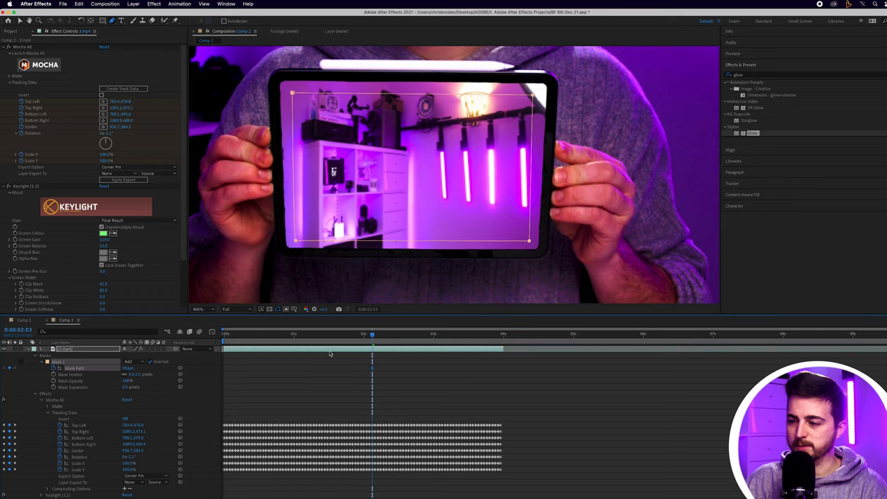
left_click(337, 334)
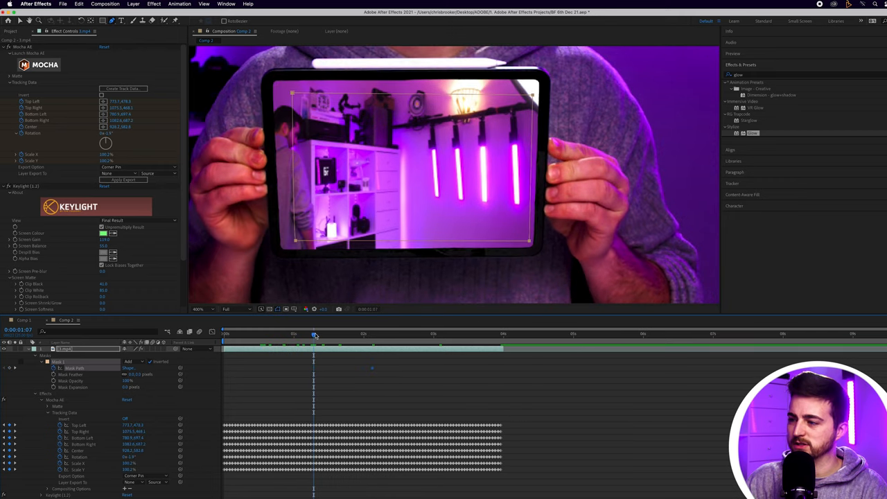
left_click_drag(316, 333, 238, 333)
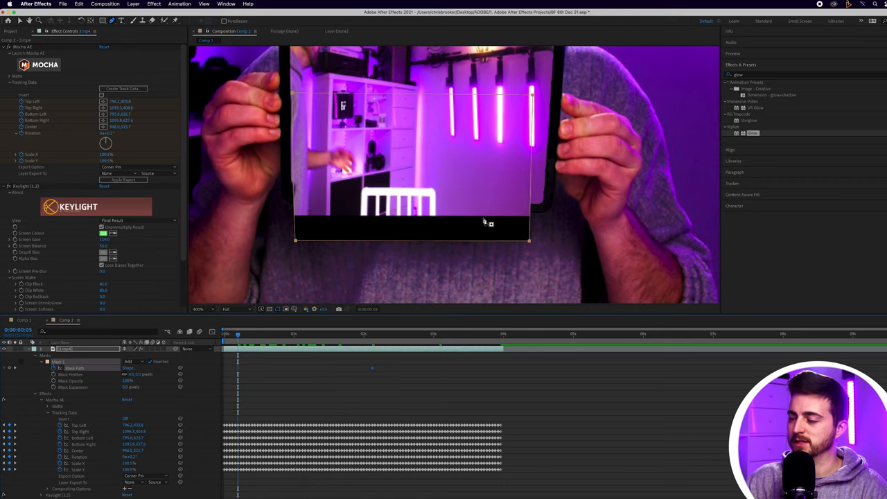